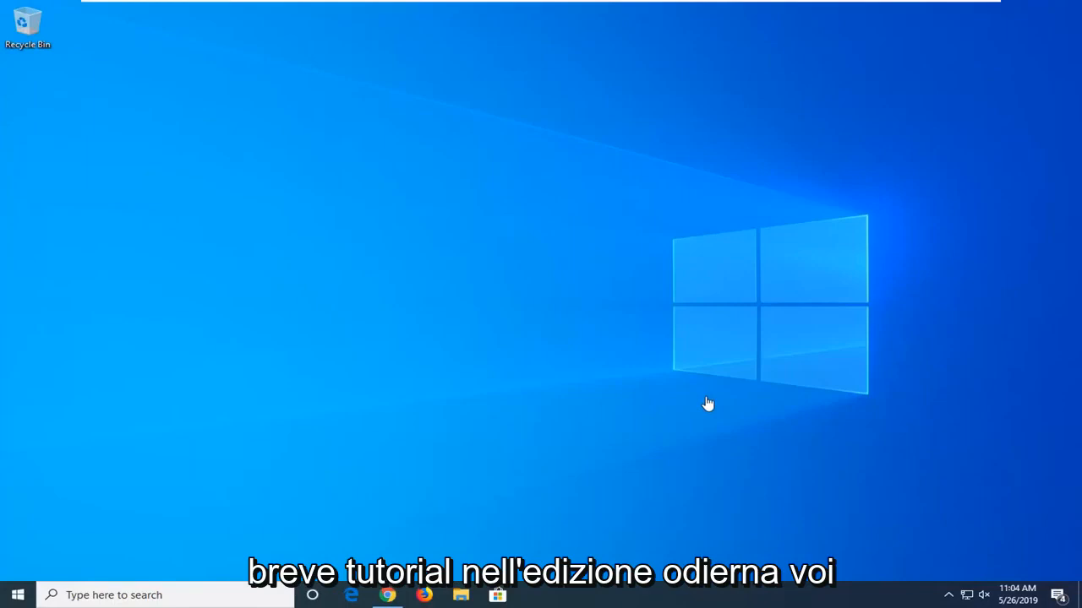
mouse_move(710, 408)
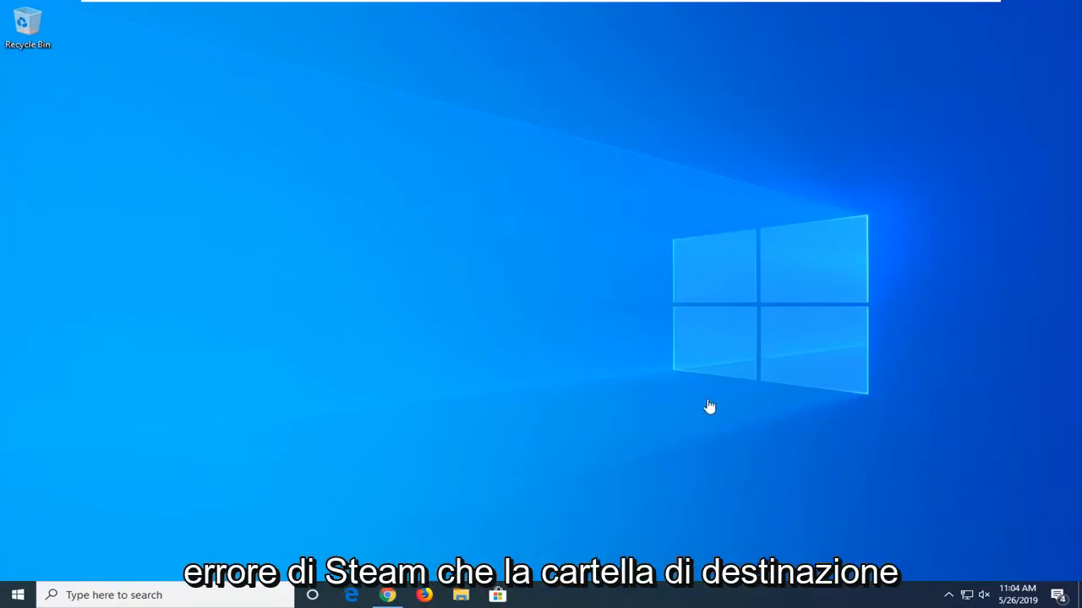
mouse_move(693, 389)
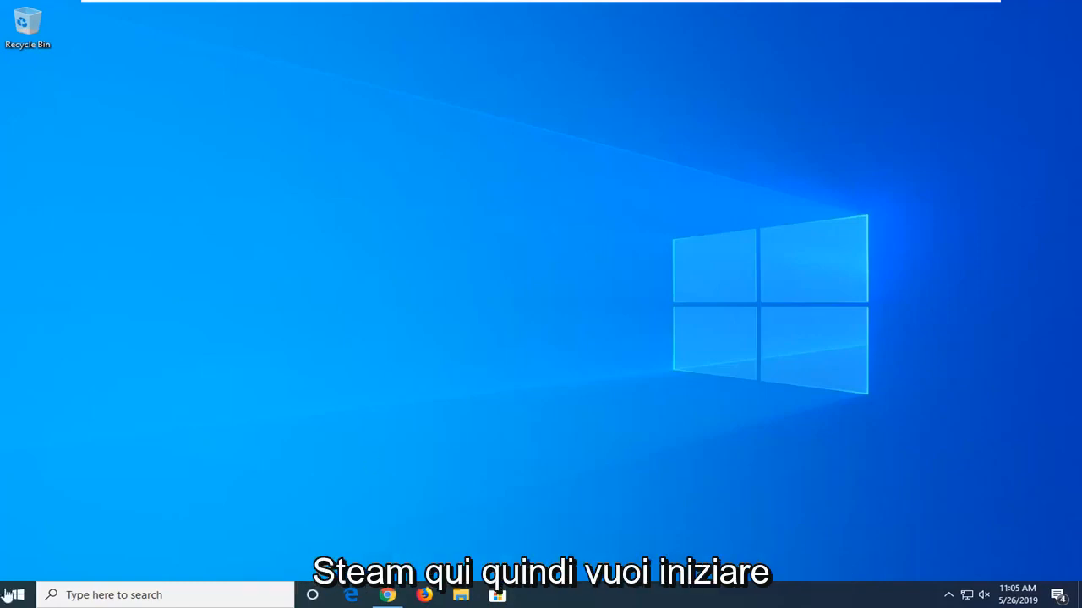
Search the Start menu for 'control panel' and launch Control Panel.
left_click(10, 595)
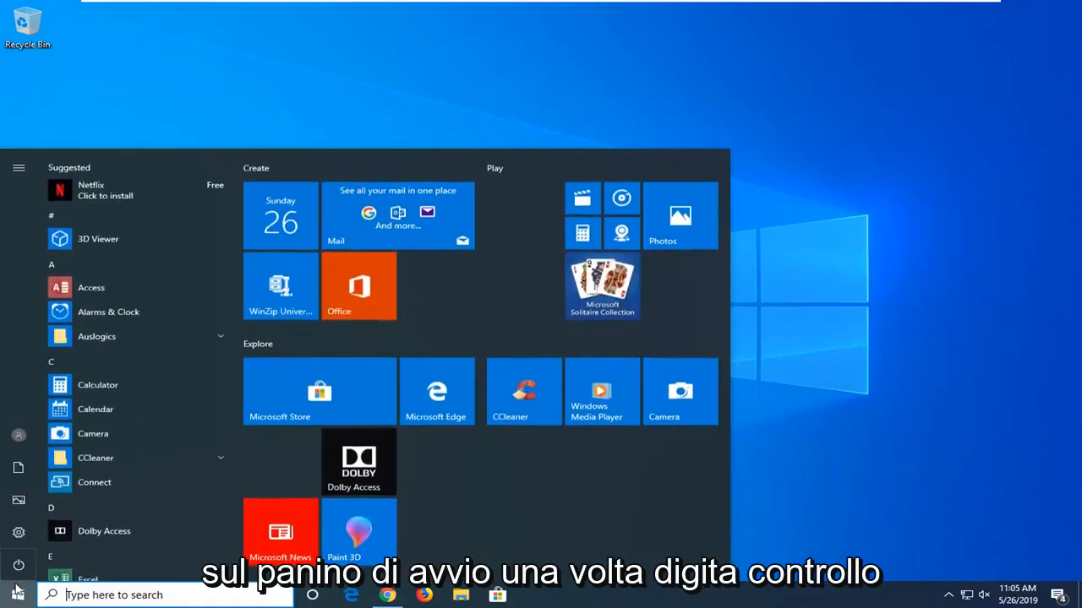
type("control panel")
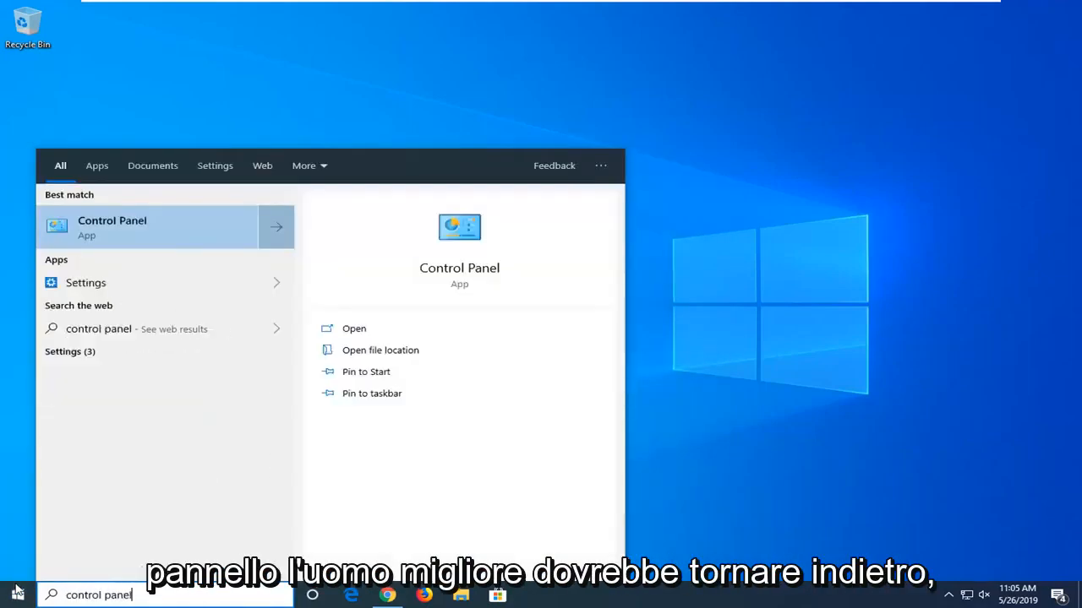
mouse_move(152, 236)
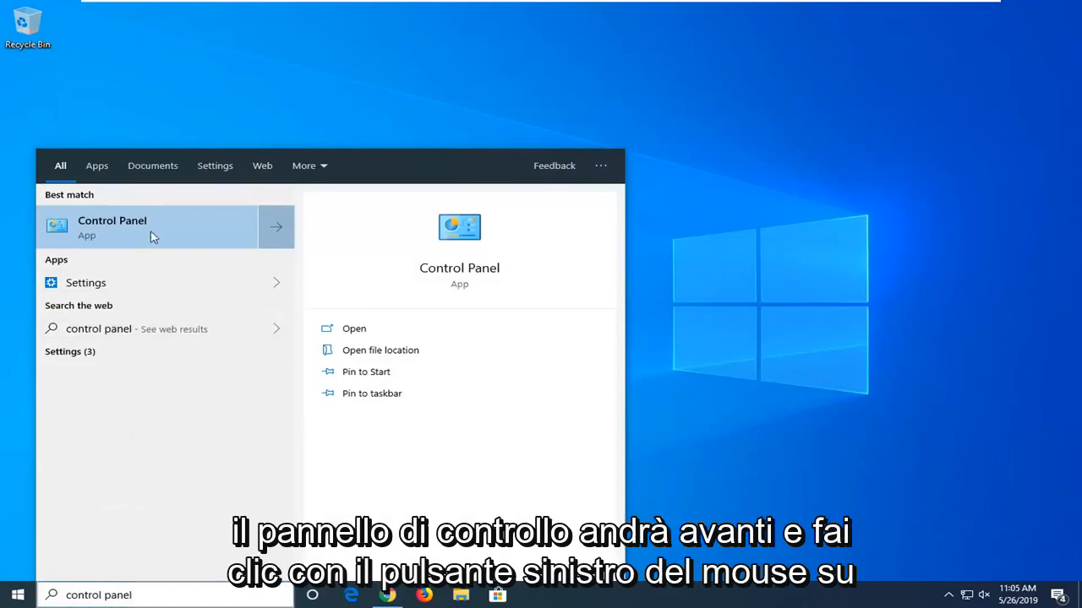
left_click(112, 227)
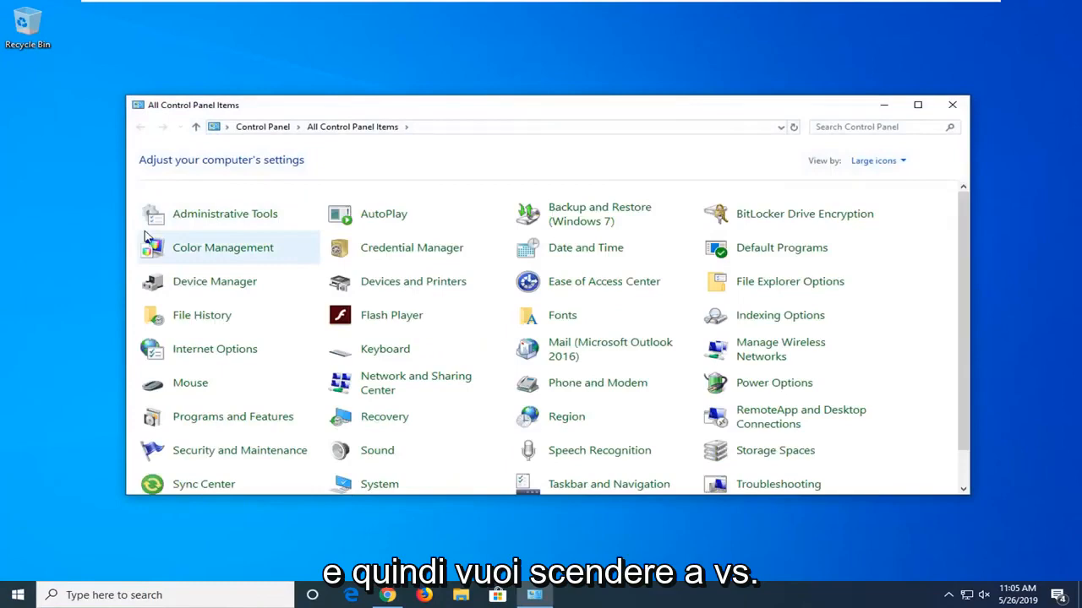
mouse_move(239, 417)
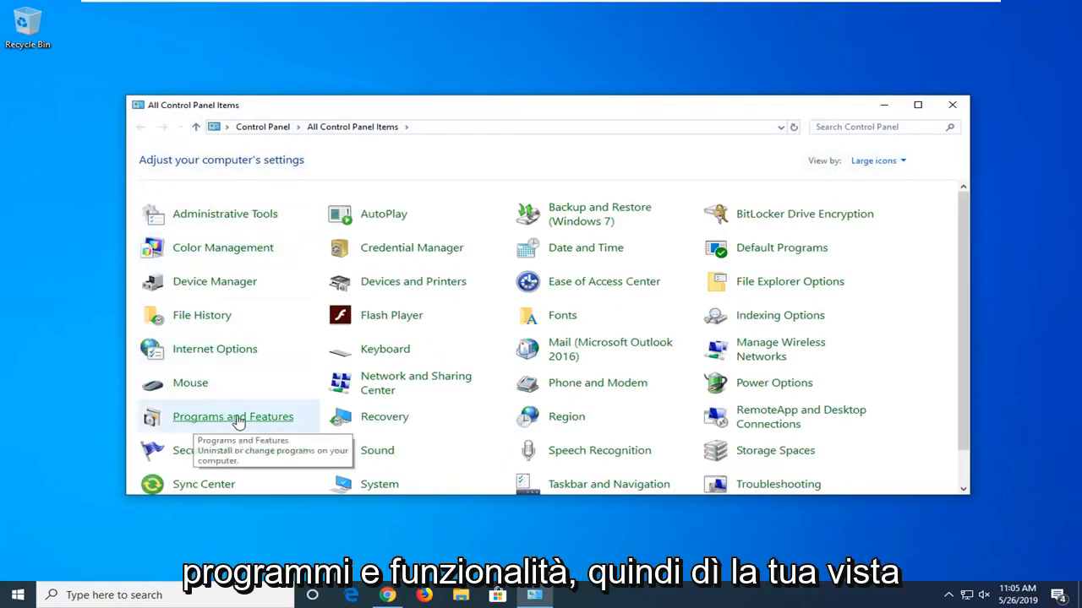
Show Programs and Features and select a Microsoft Visual C++ redistributable entry.
left_click(899, 160)
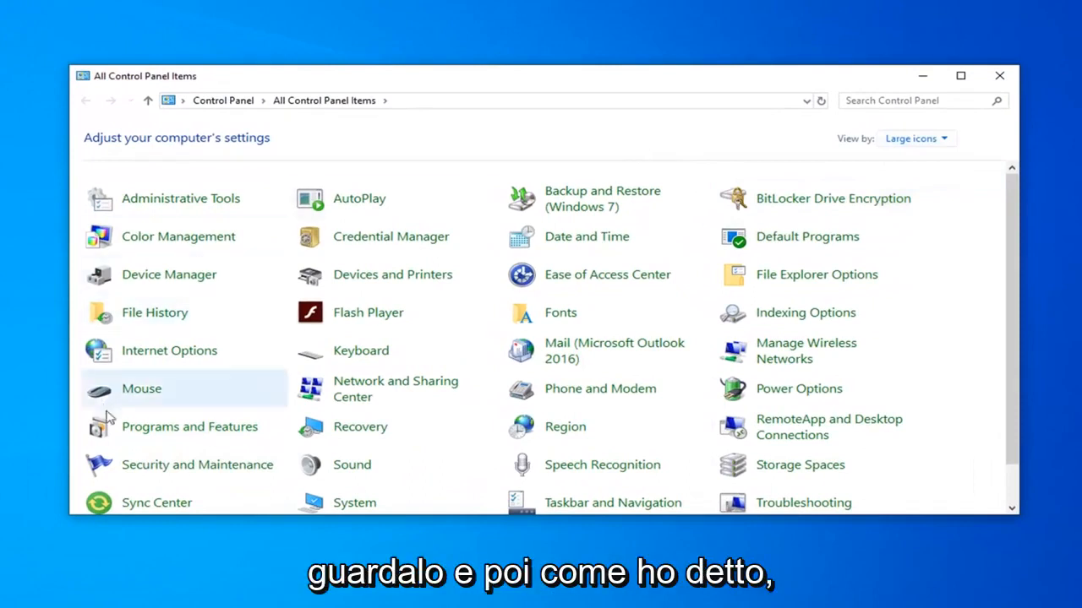
mouse_move(192, 430)
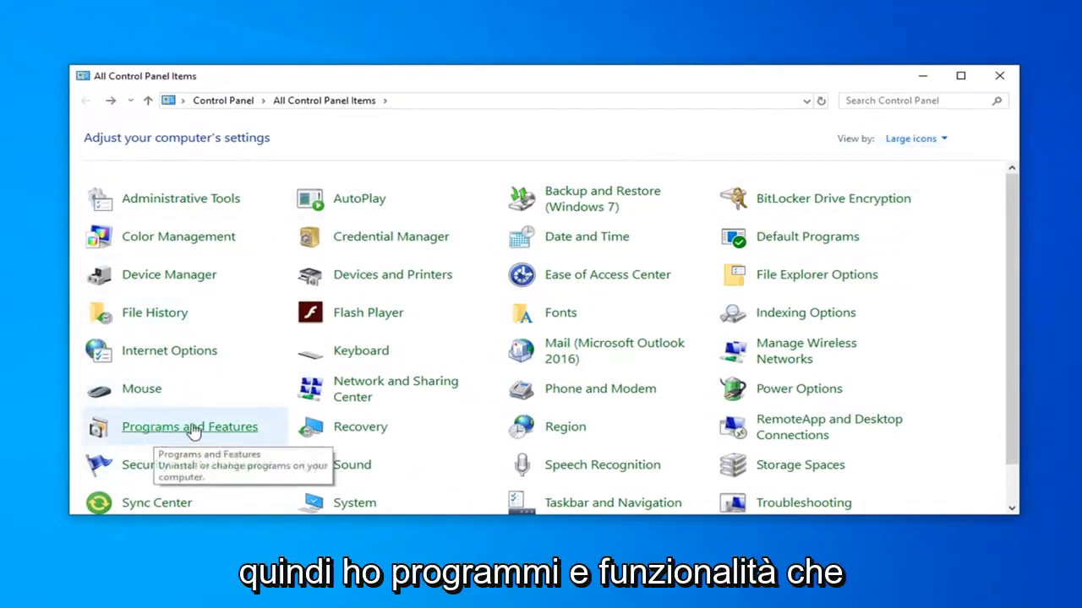
left_click(190, 426)
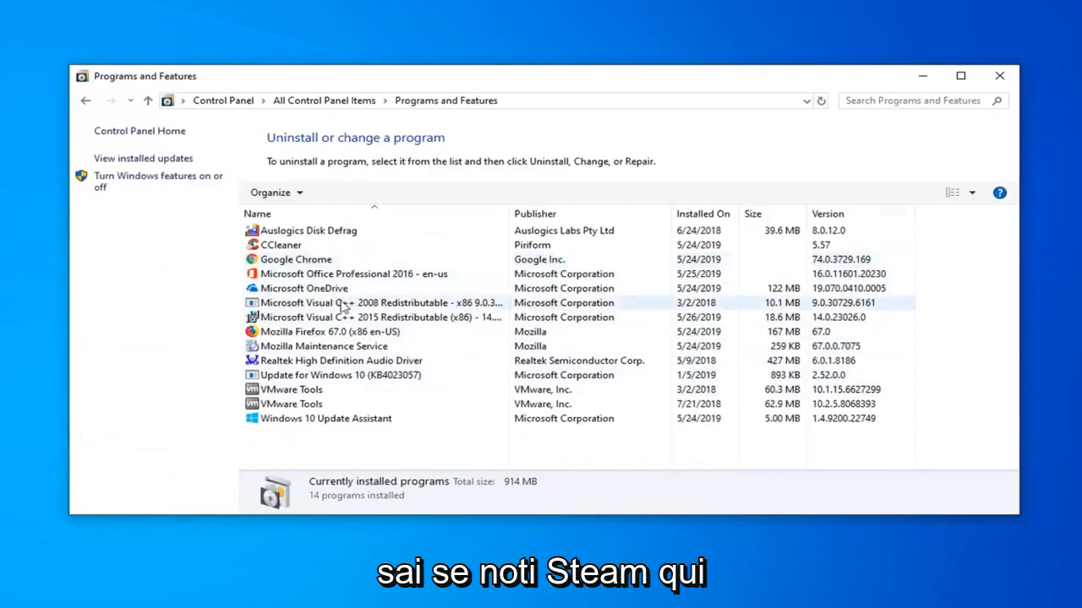
left_click(381, 318)
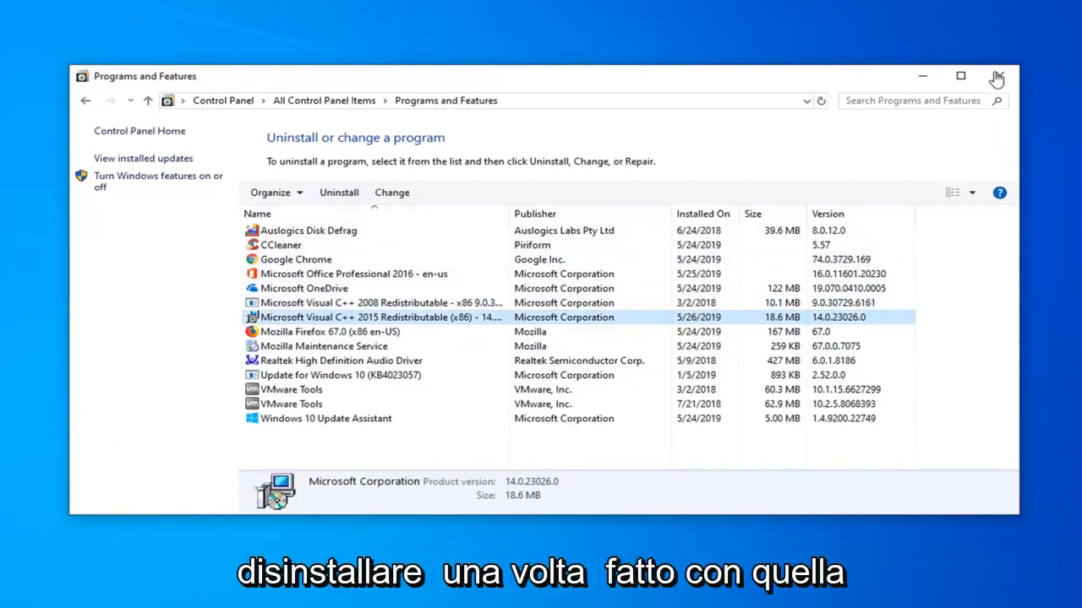
Close Programs and Features, then search Start for 'file explorer' and launch File Explorer.
left_click(998, 75)
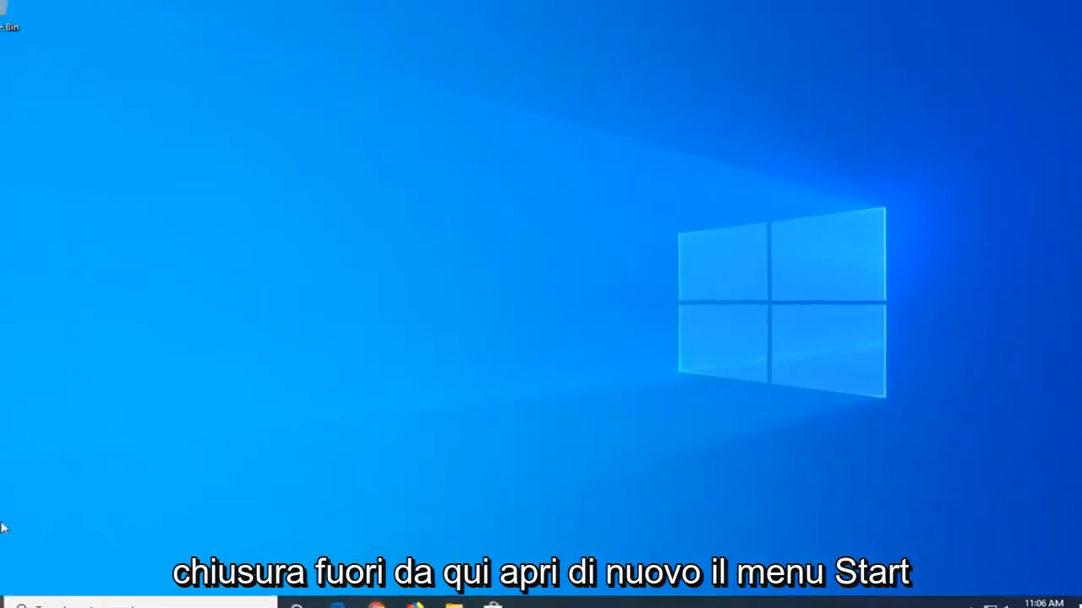
left_click(16, 593)
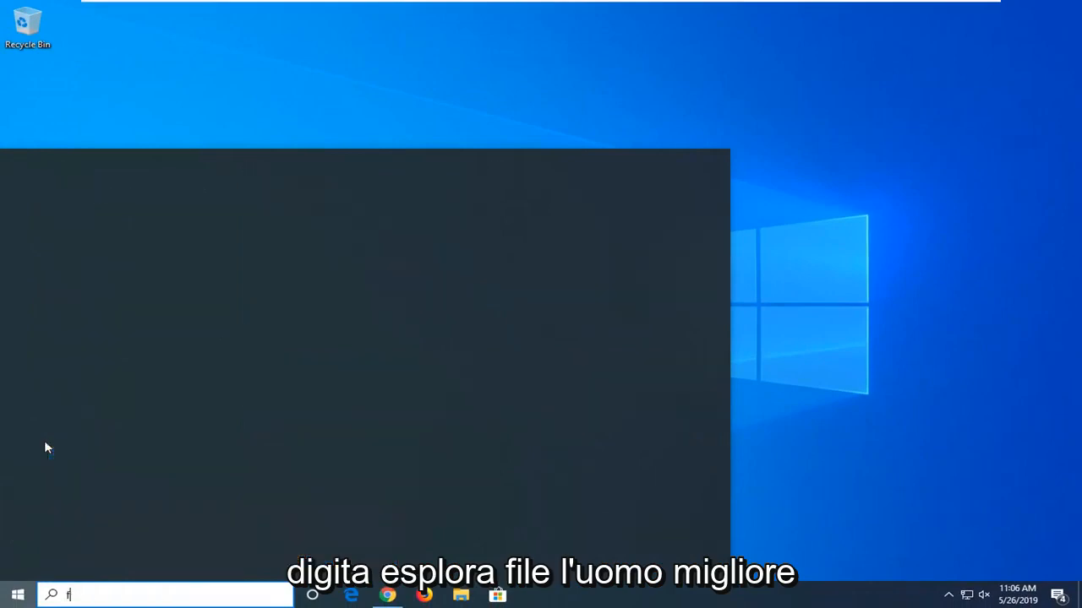
type("ile explorer")
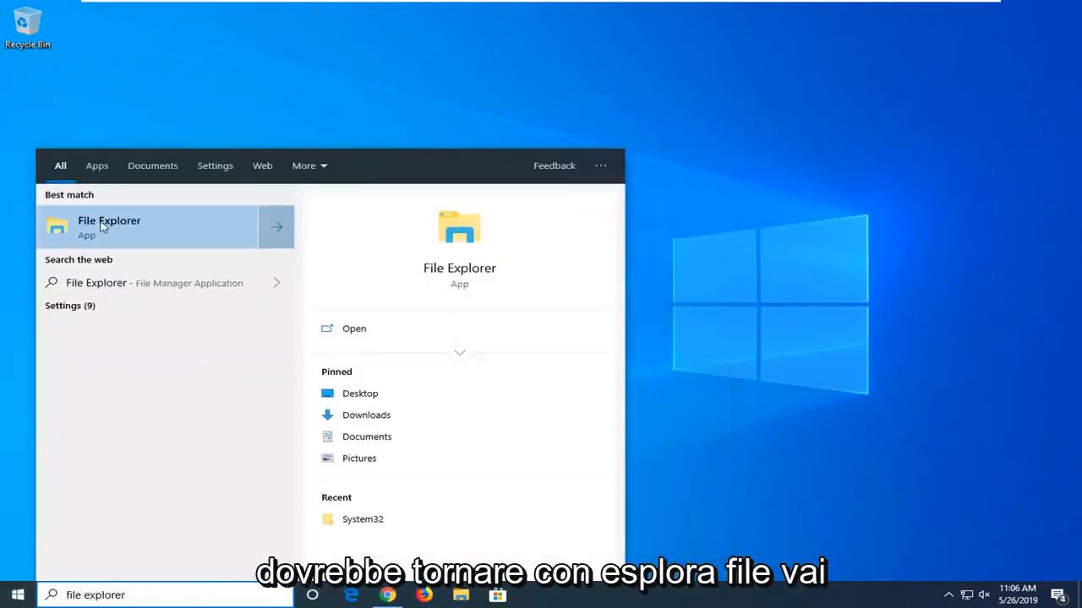
left_click(108, 227)
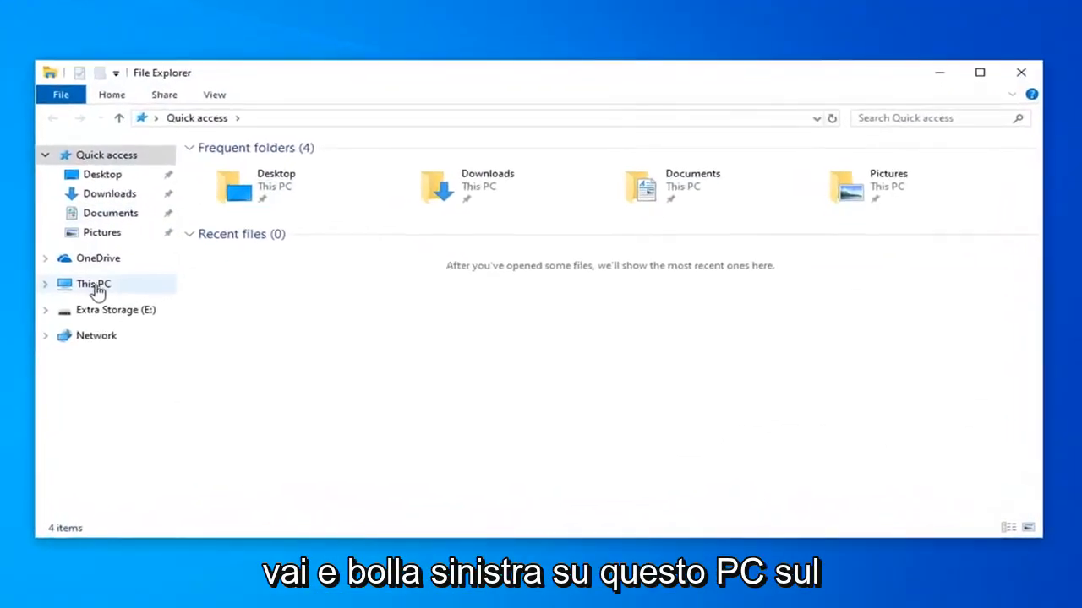
Go to This PC and open Local Disk (C:) to list its top-level folders.
left_click(93, 284)
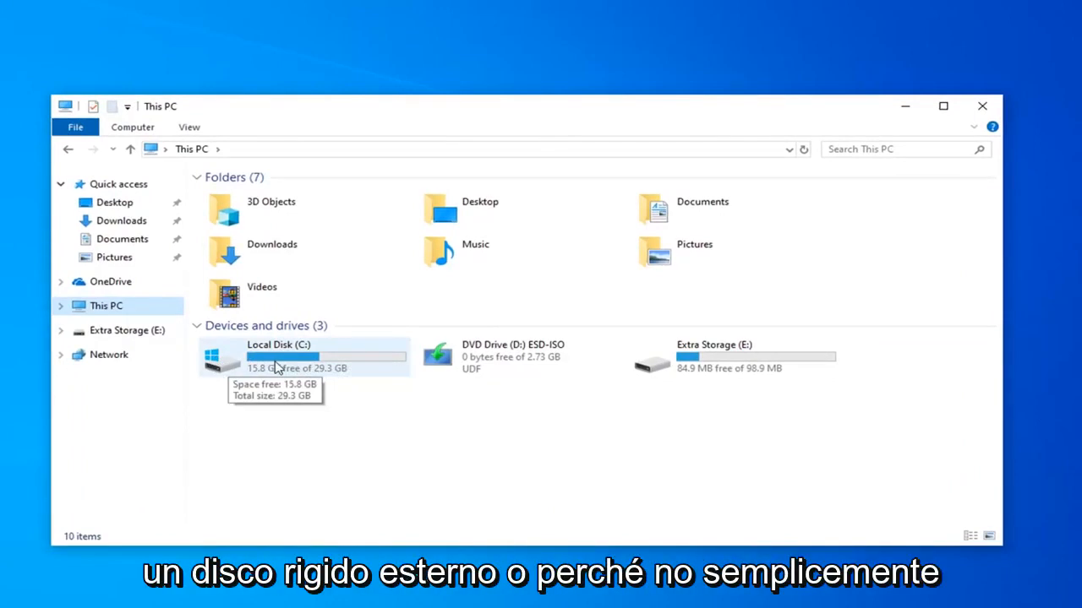
left_click(287, 358)
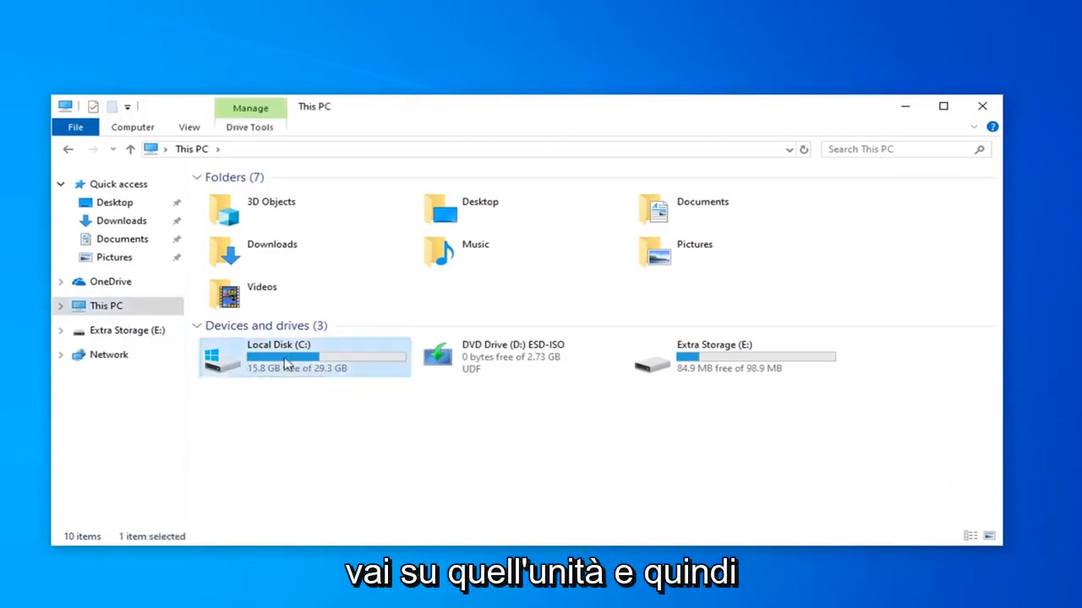
double_click(287, 358)
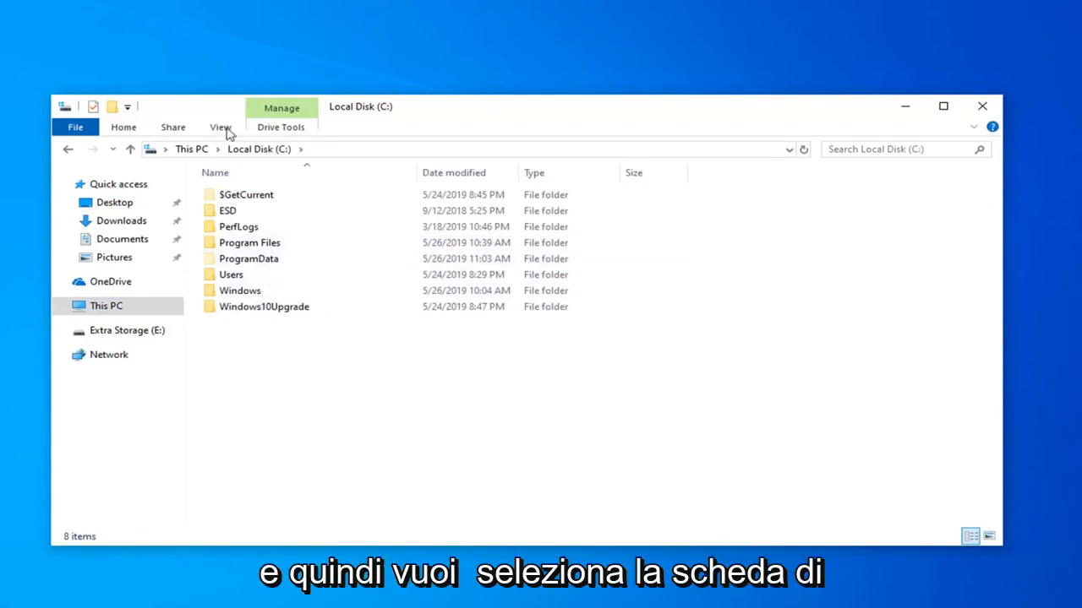
In Folder Options' View settings, choose 'Show hidden files, folders, and drives'.
left_click(220, 127)
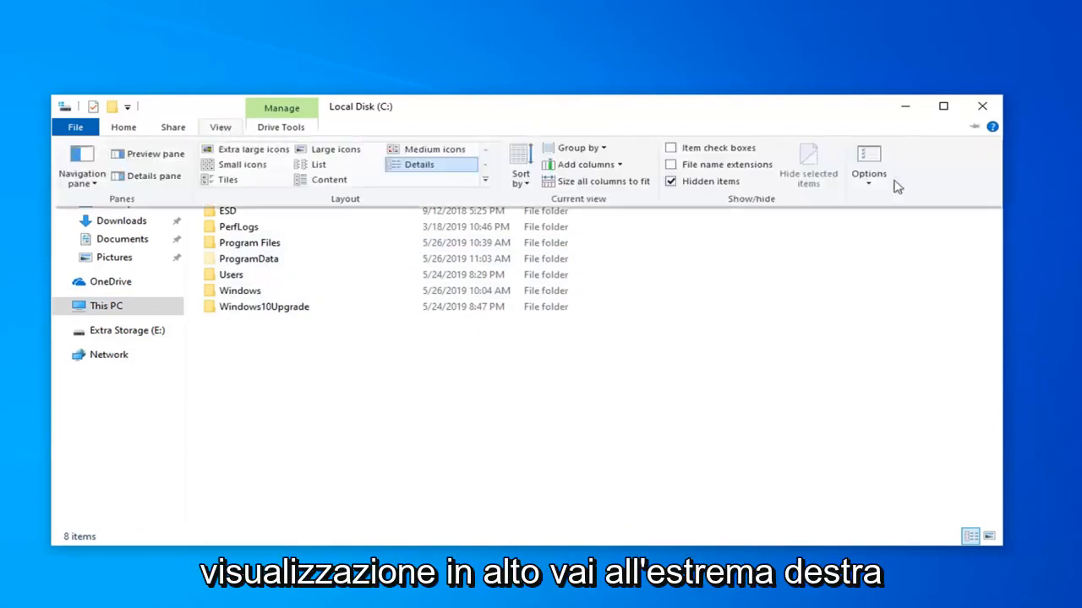
left_click(868, 160)
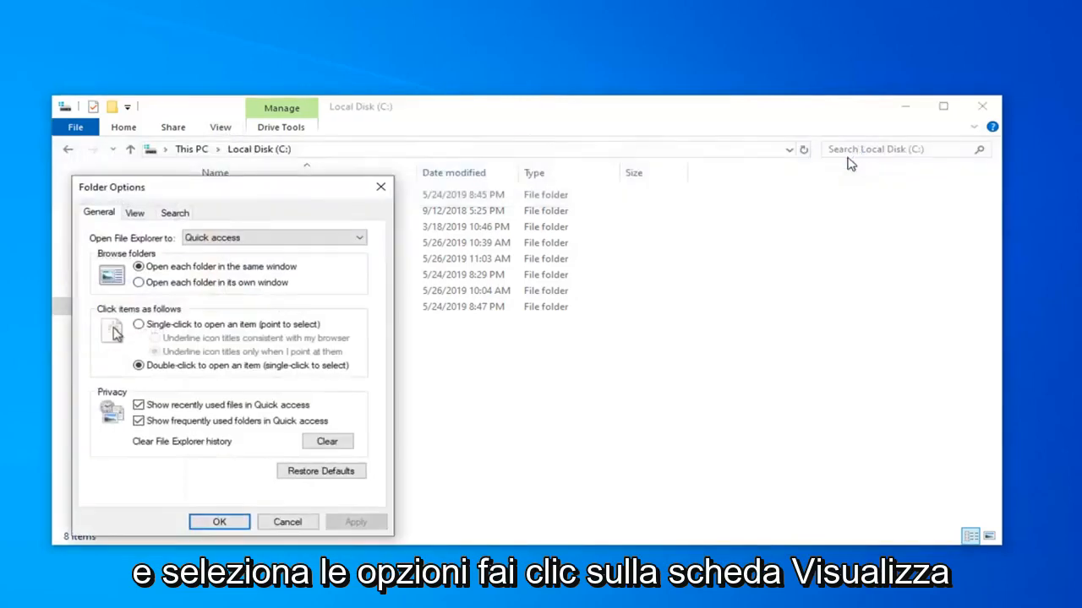
left_click(136, 213)
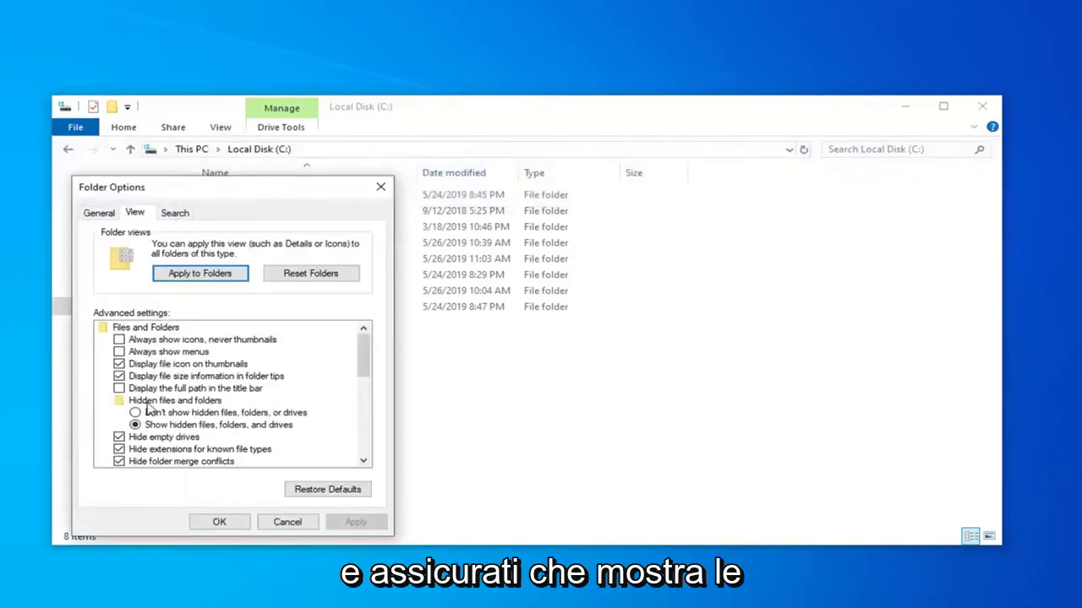
left_click(136, 426)
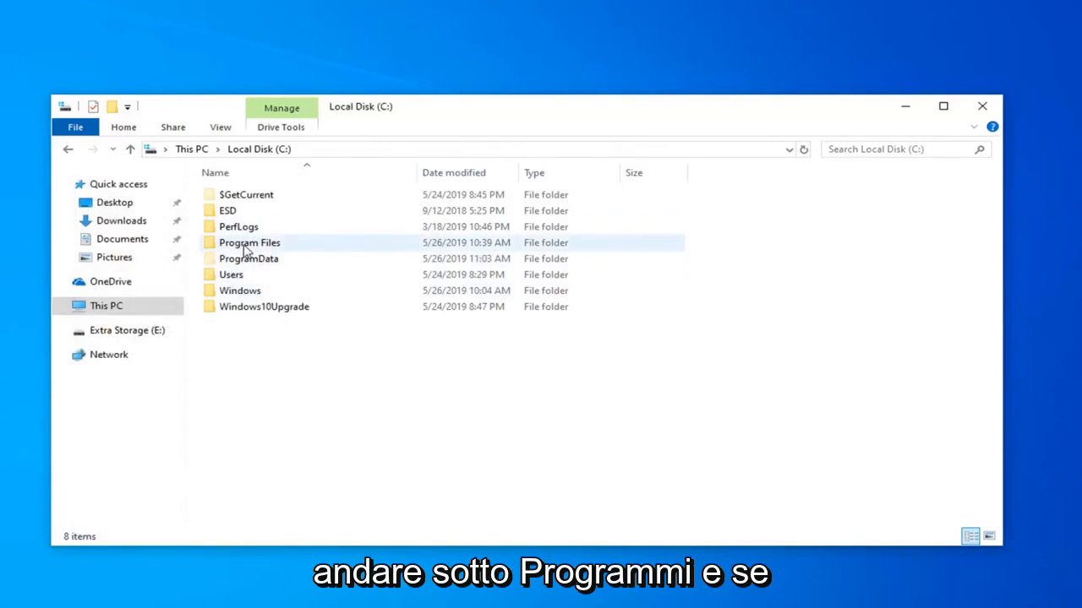
Browse Program Files for a leftover Steam folder, then close File Explorer.
double_click(249, 244)
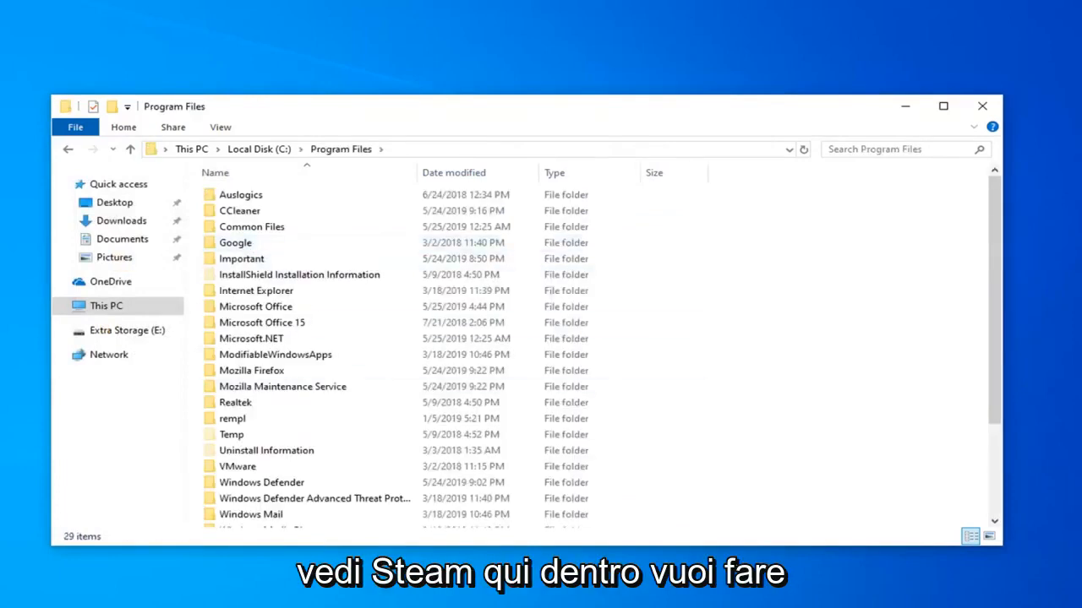
right_click(276, 355)
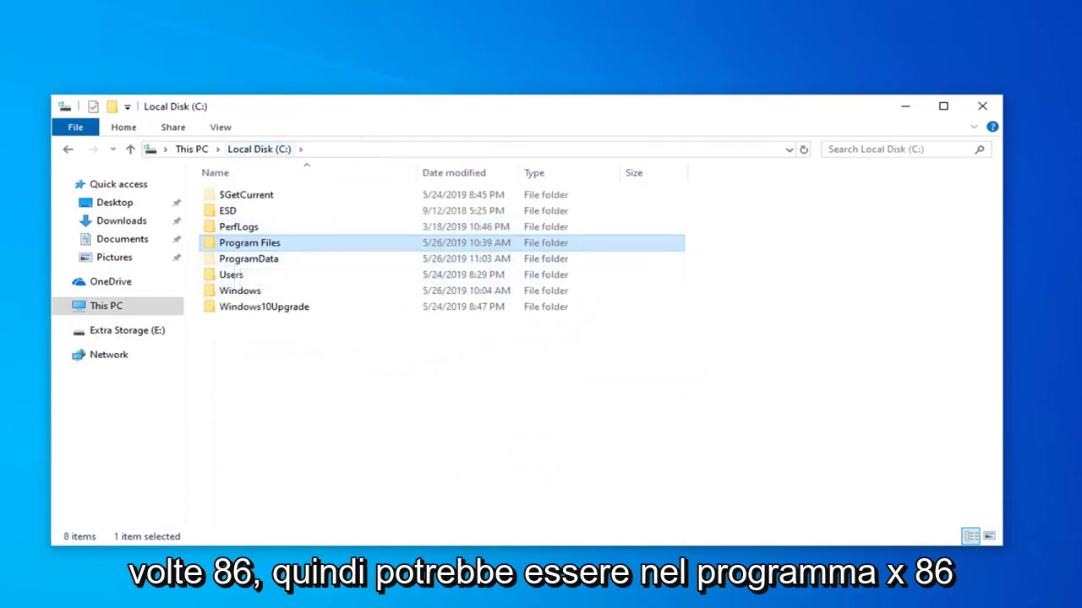
mouse_move(247, 250)
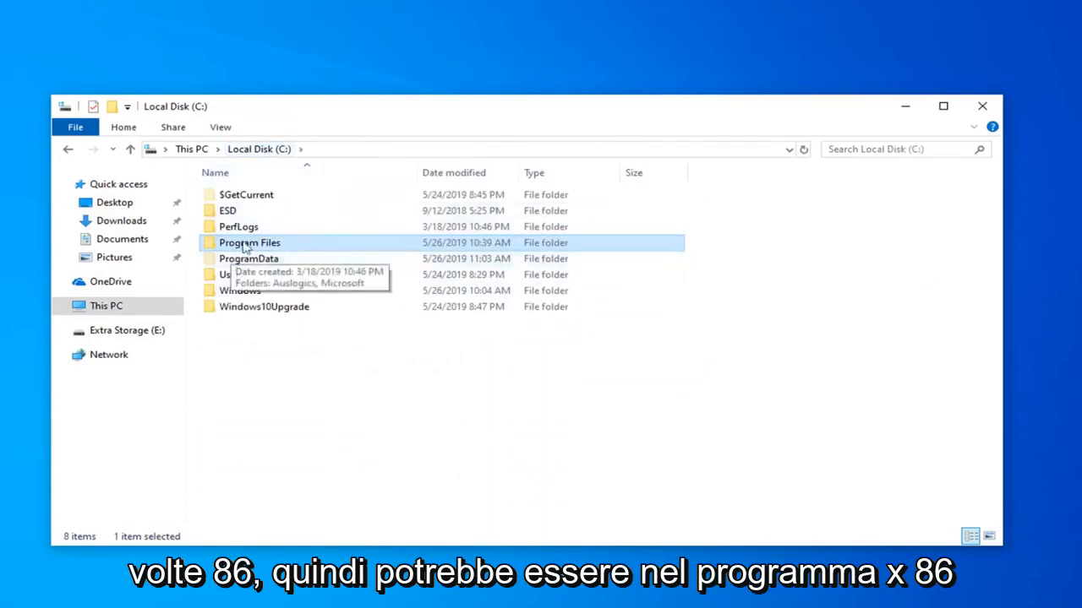
mouse_move(314, 258)
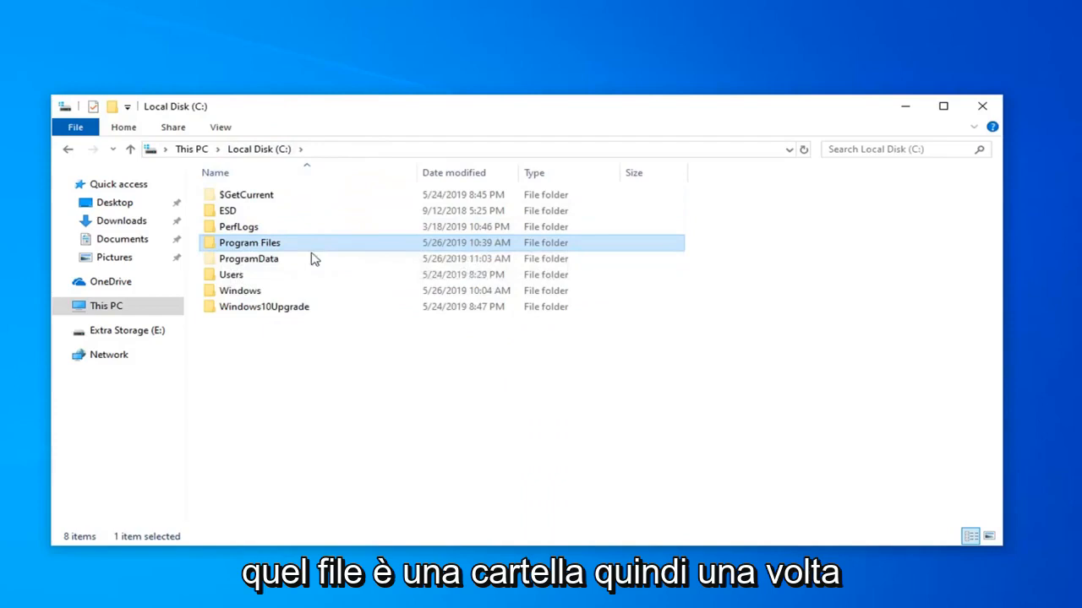
left_click(979, 105)
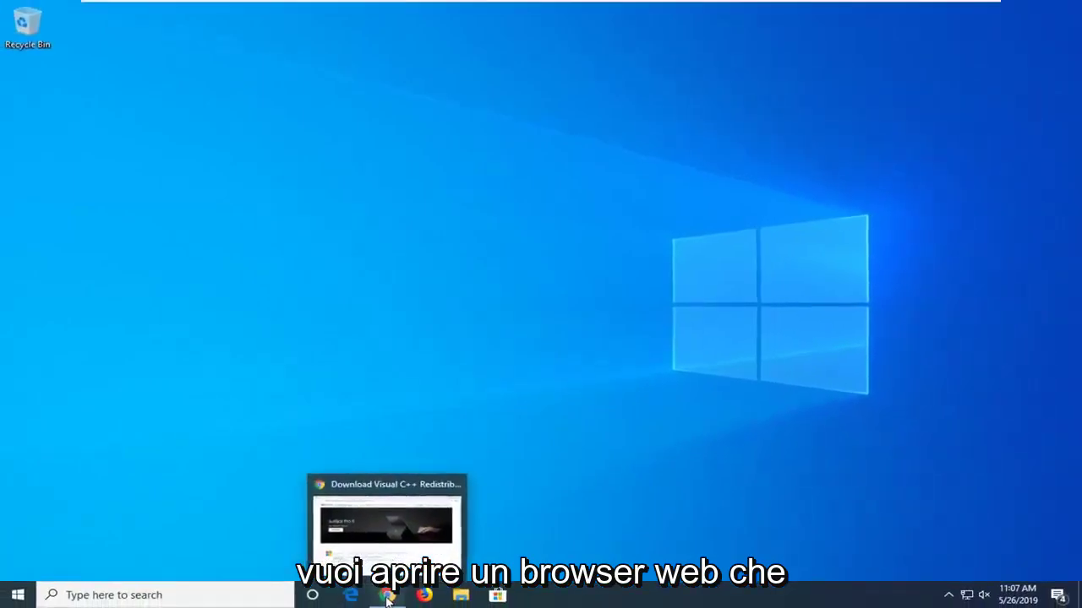
In Chrome, Google 'steam' and open the Welcome to Steam store result.
left_click(387, 595)
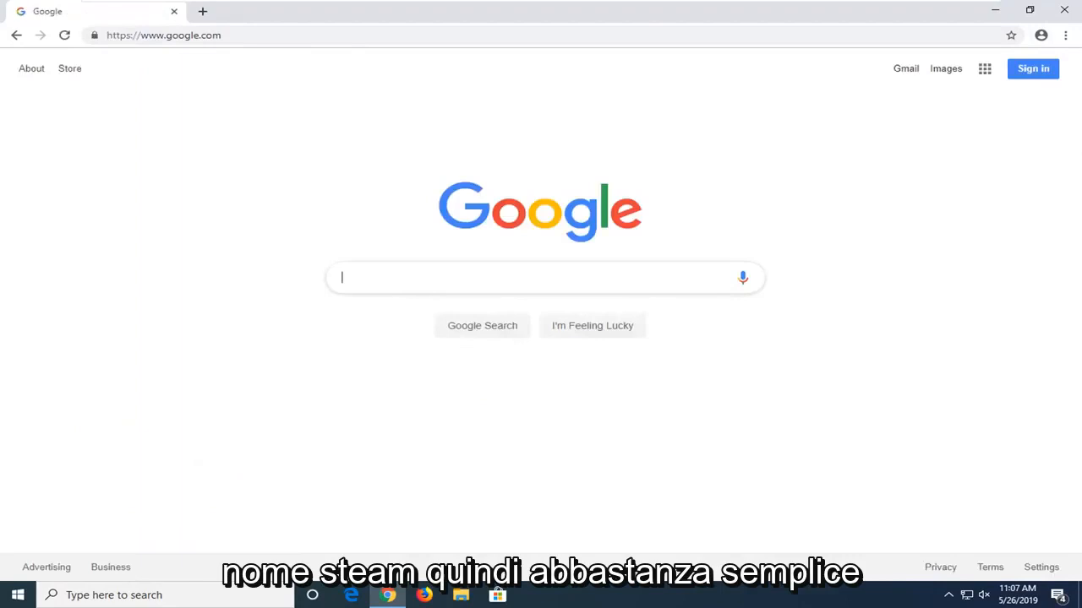
type("steam")
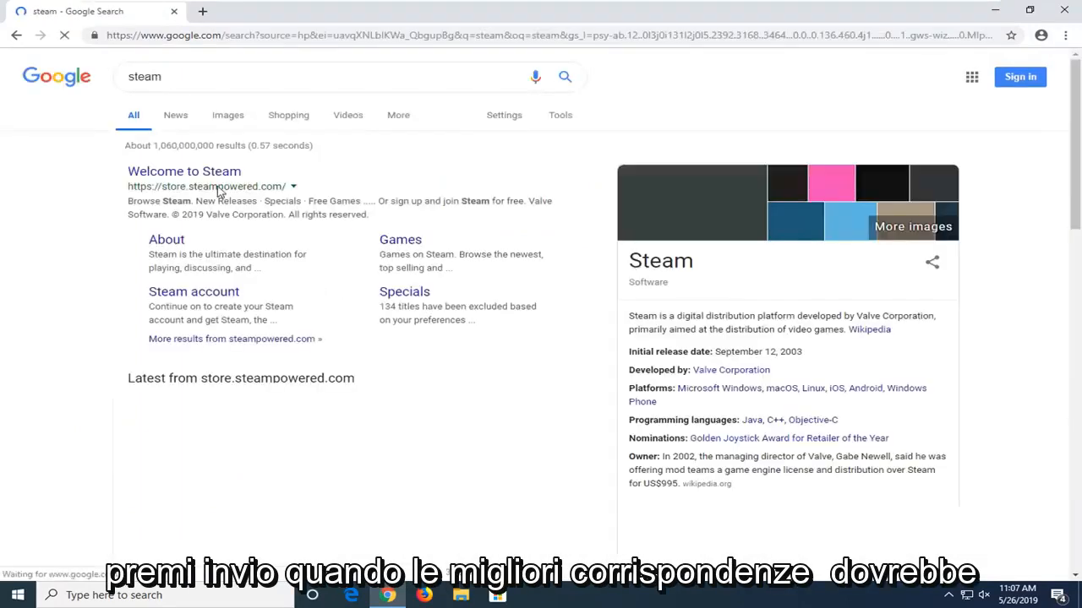
left_click(182, 171)
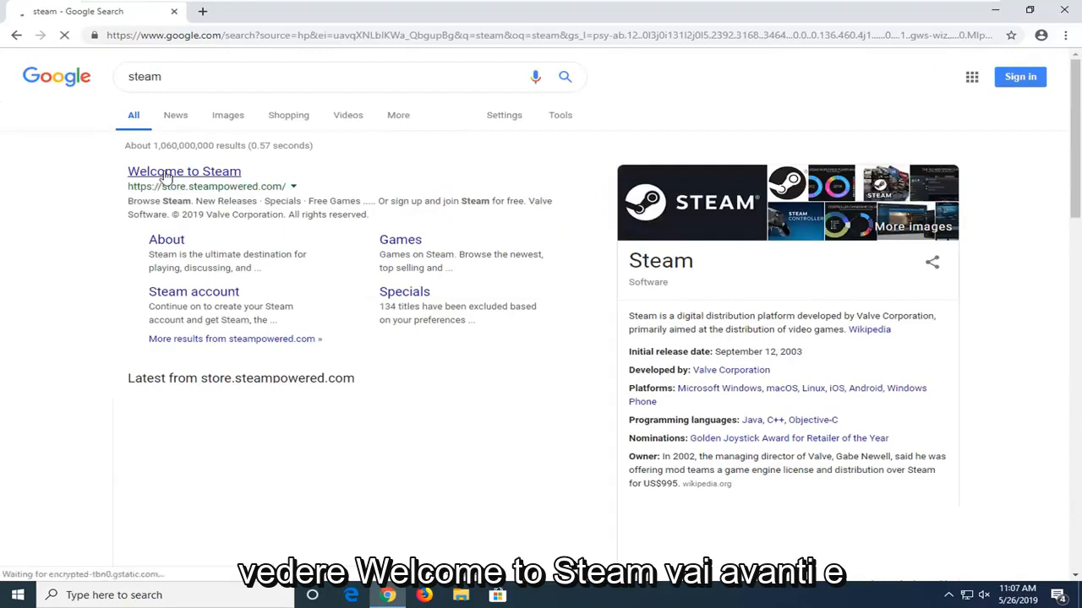
left_click(182, 170)
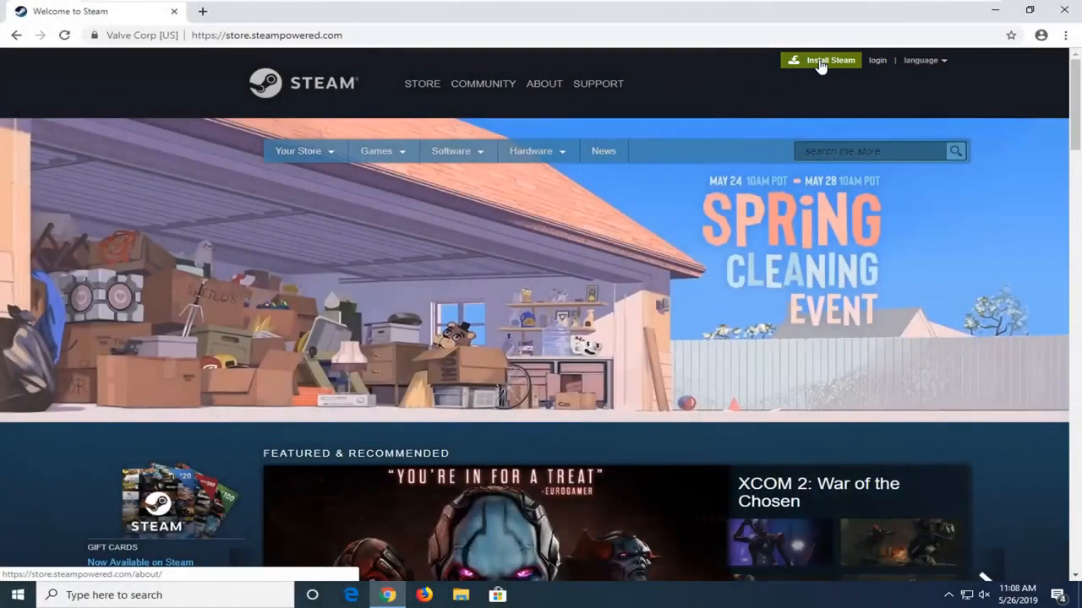
Go to the Install Steam page and download the Steam installer.
left_click(544, 83)
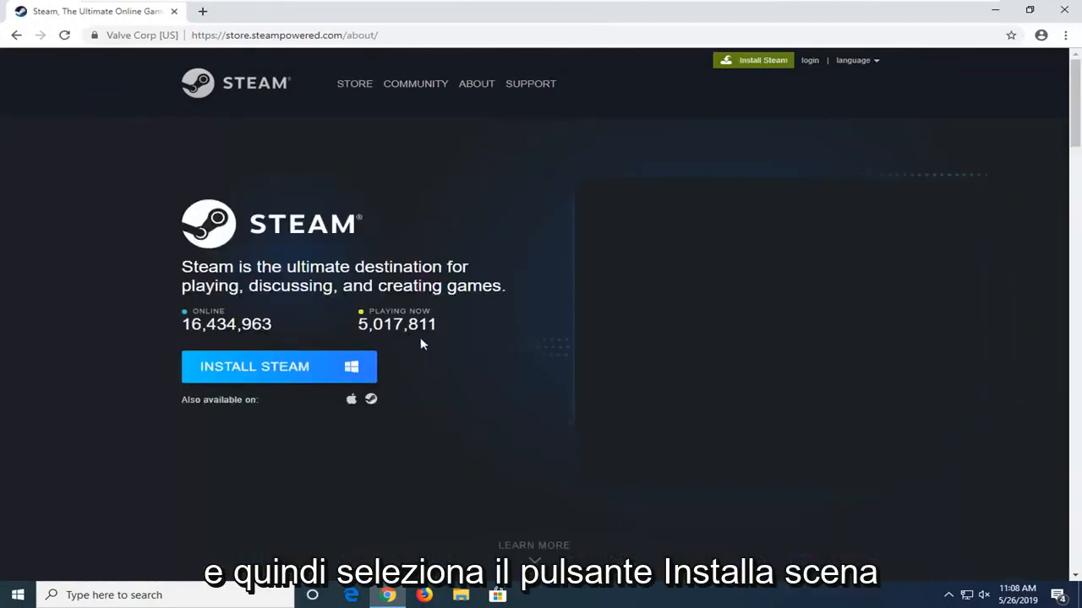
mouse_move(250, 367)
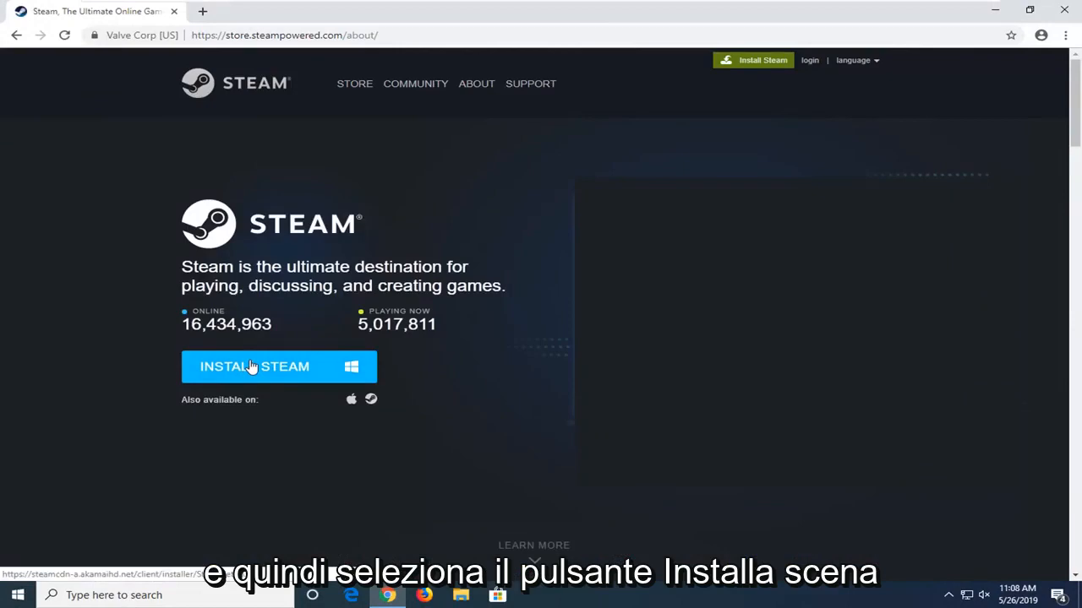
left_click(253, 367)
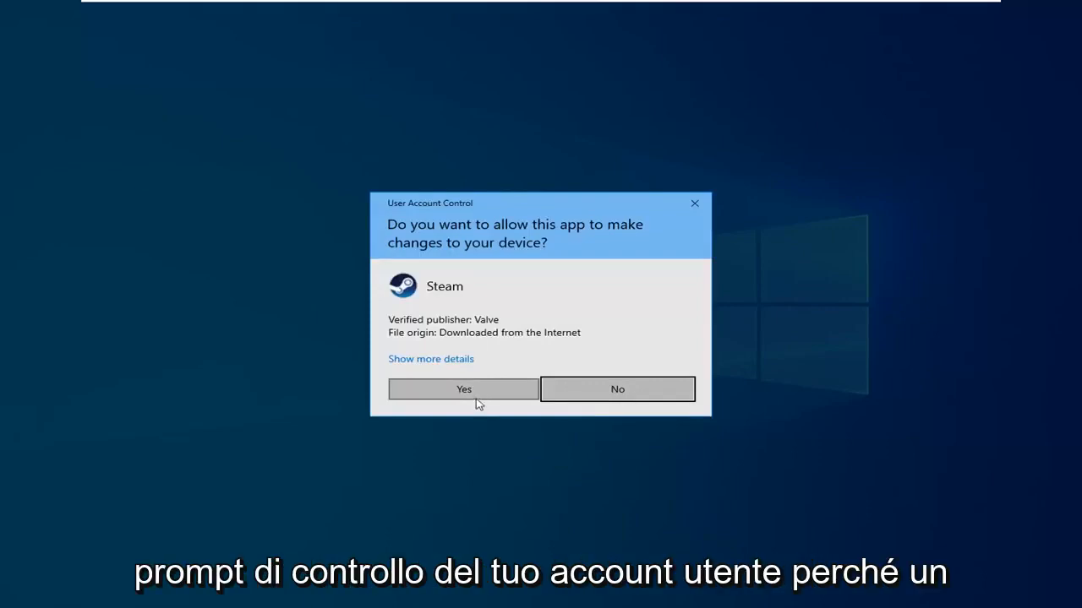
Allow the installer, keep English and C:\Program Files\Steam, and start installing.
left_click(463, 388)
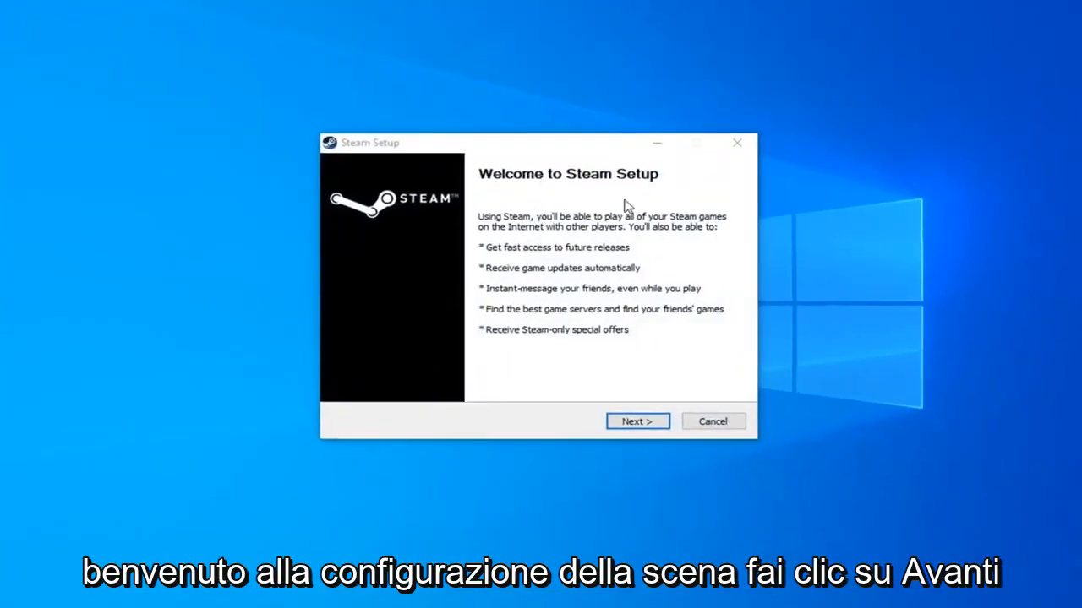
left_click(637, 421)
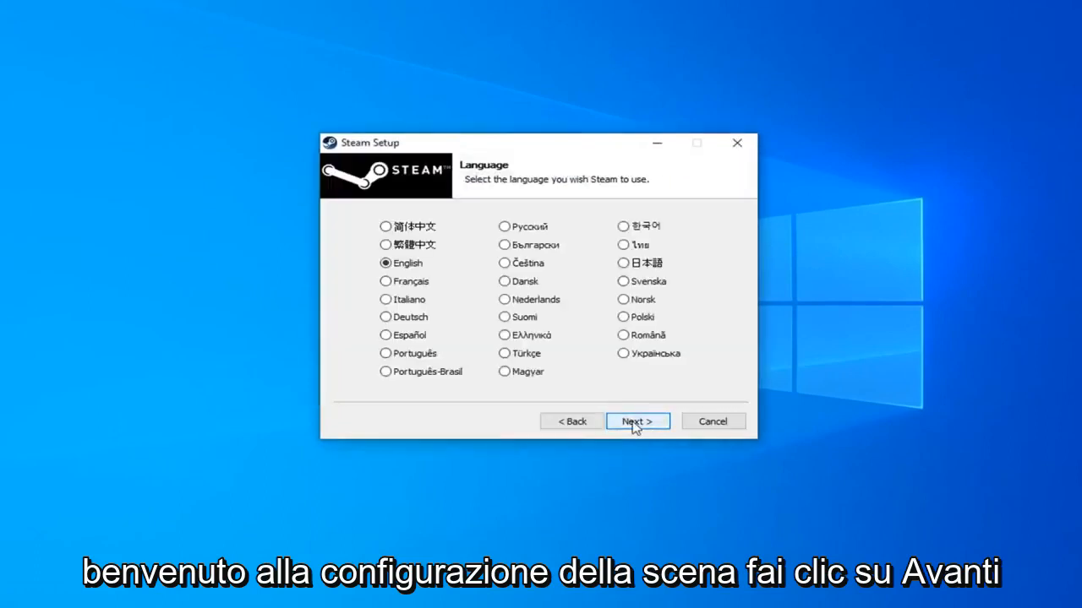
left_click(637, 421)
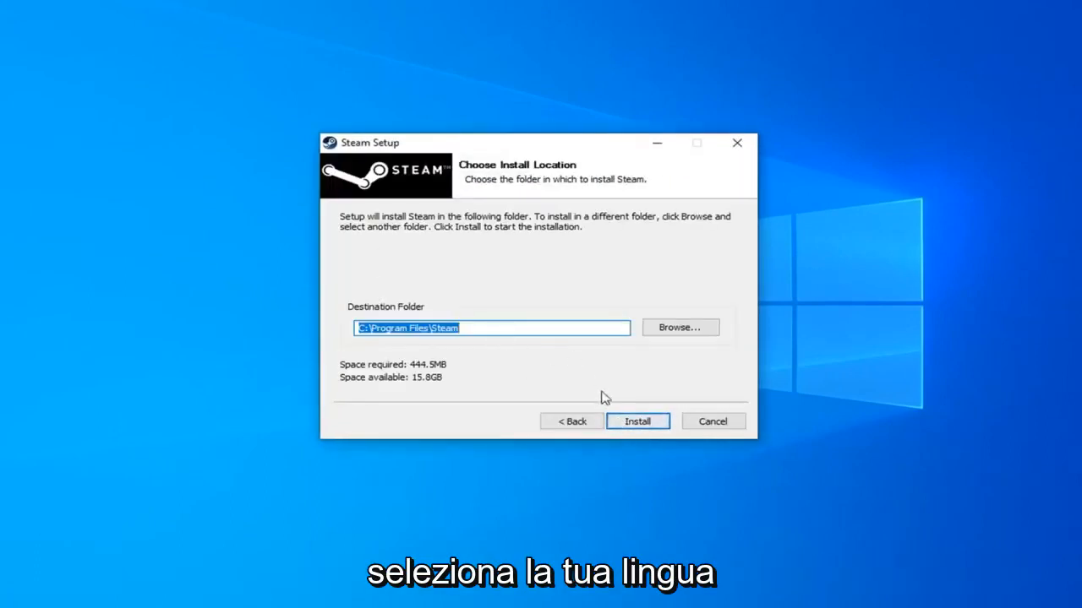
mouse_move(528, 345)
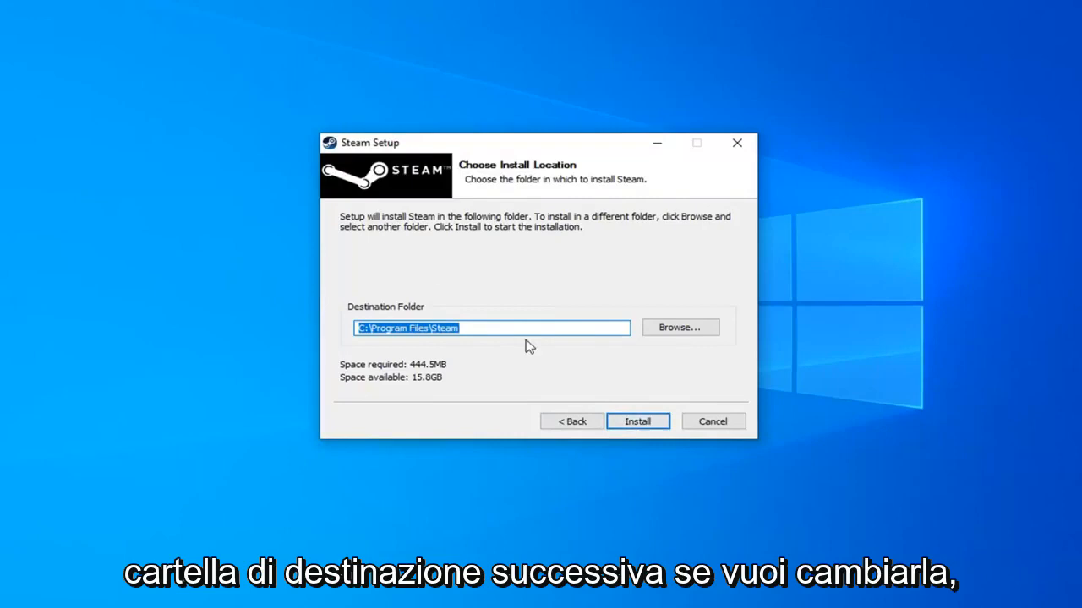
left_click(637, 421)
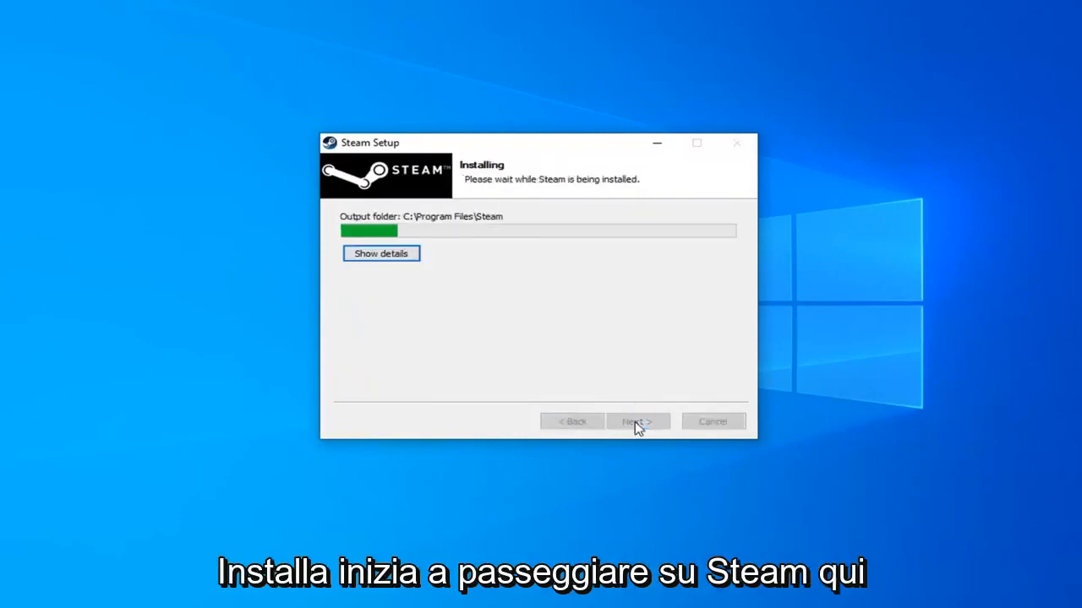
mouse_move(476, 279)
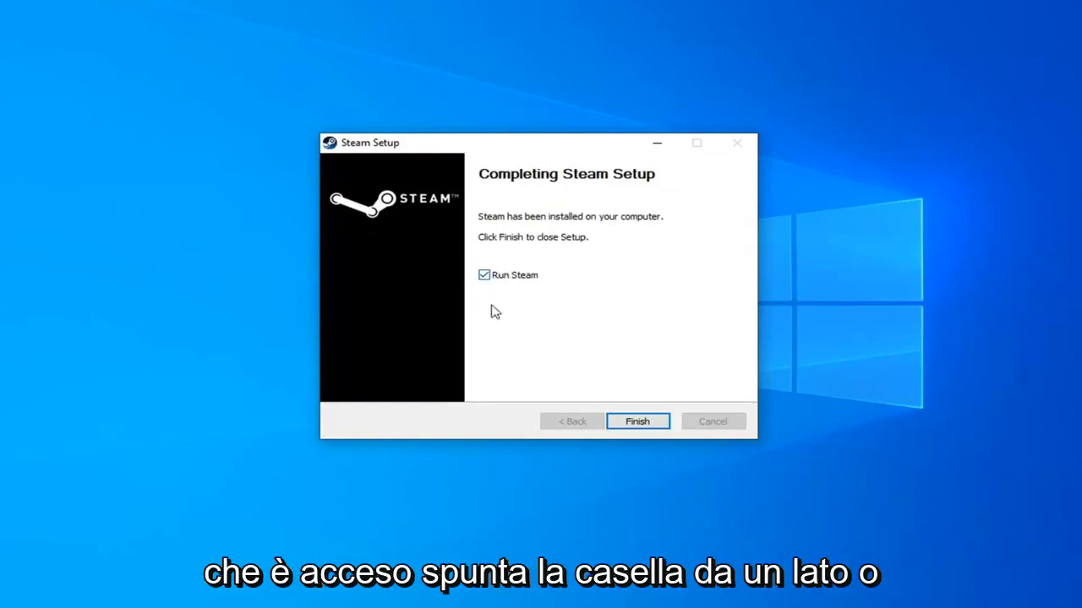
mouse_move(24, 89)
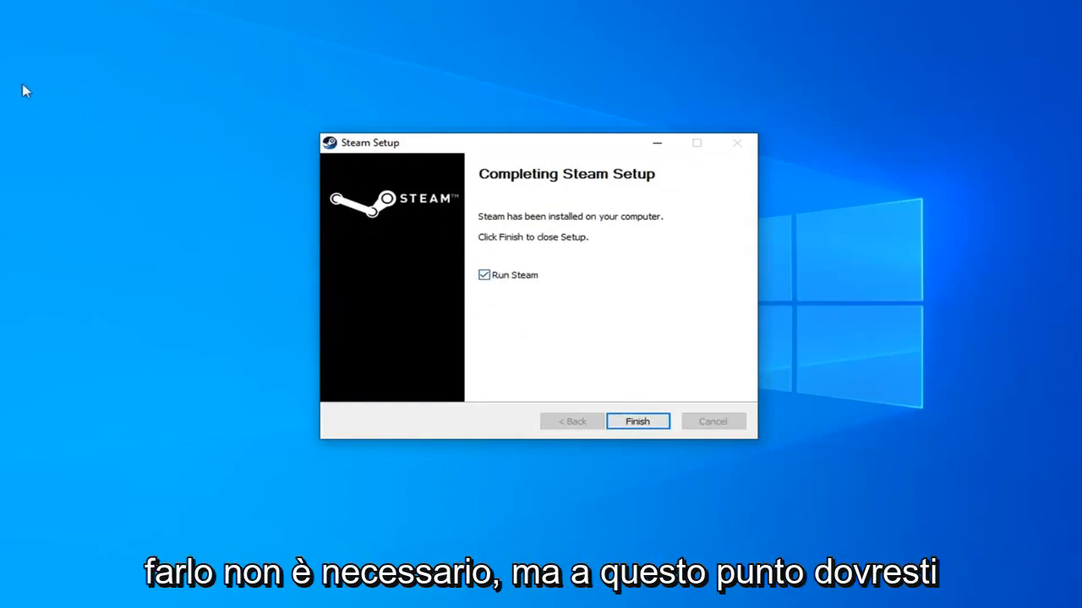
mouse_move(180, 149)
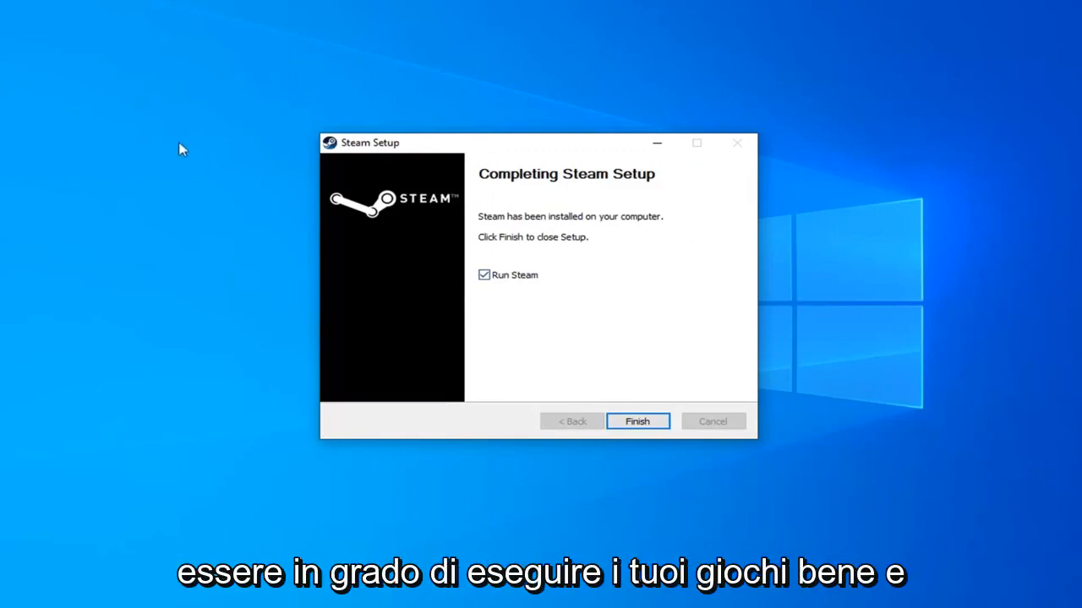
Untick Run Steam on Completing Steam Setup and finish the wizard.
left_click(483, 273)
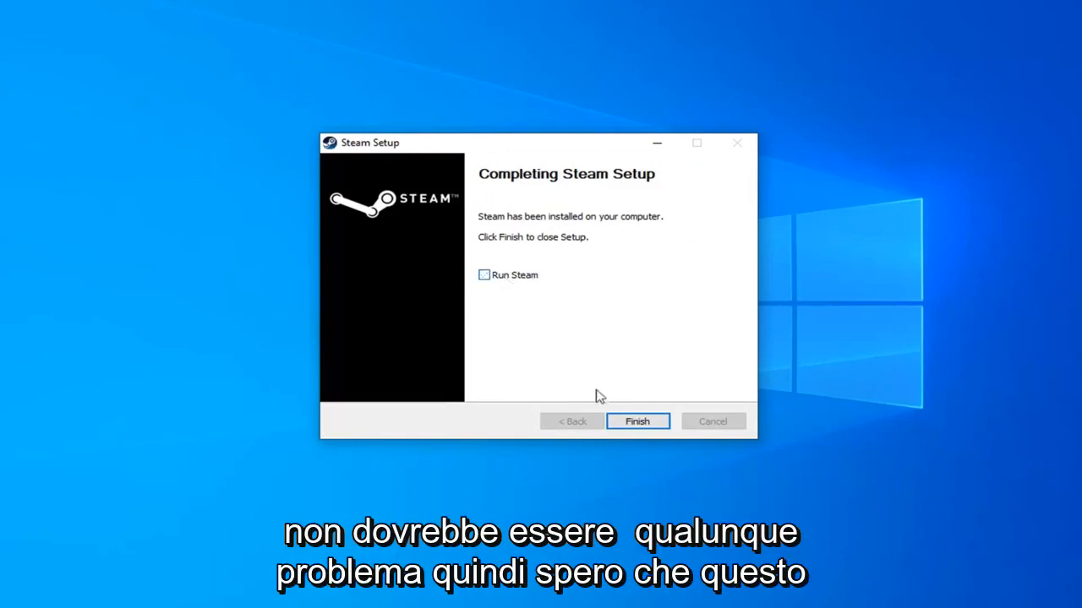
left_click(638, 420)
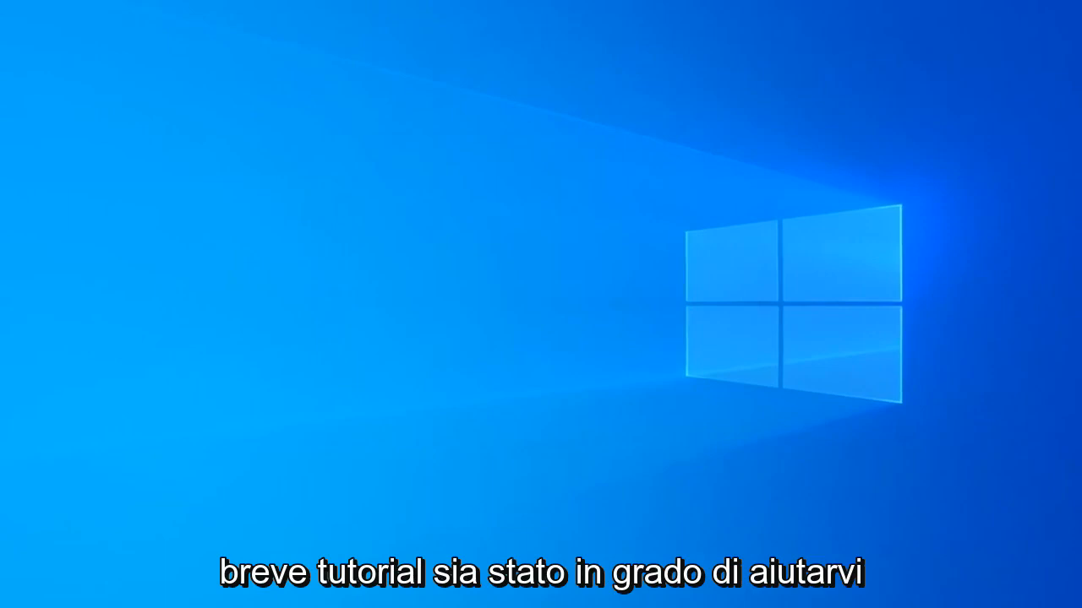